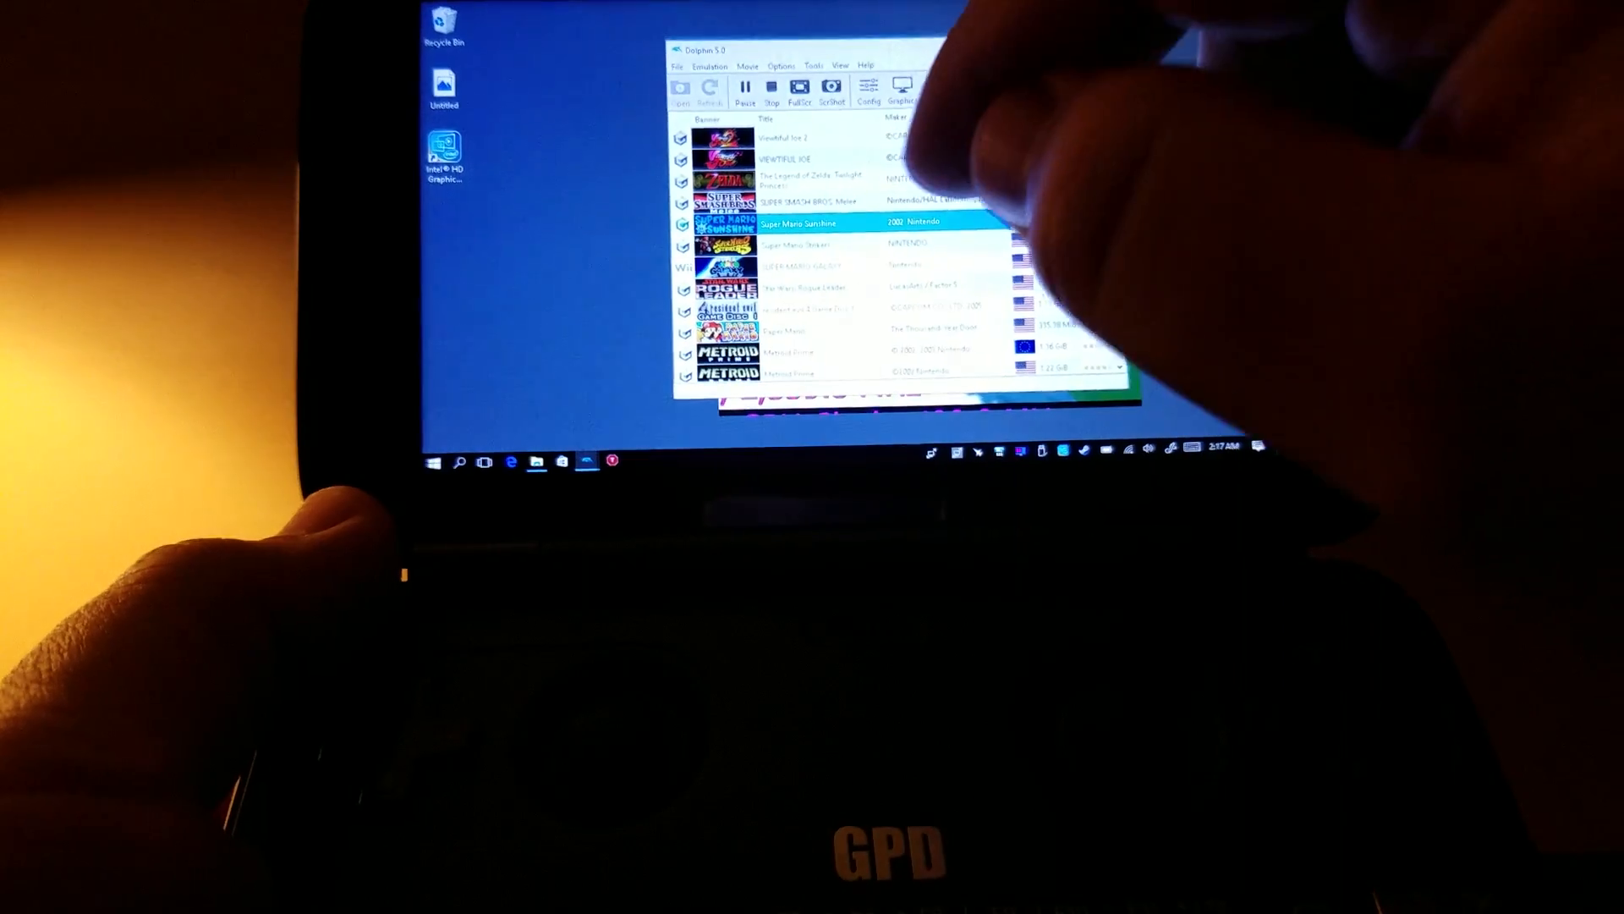
left_click(904, 88)
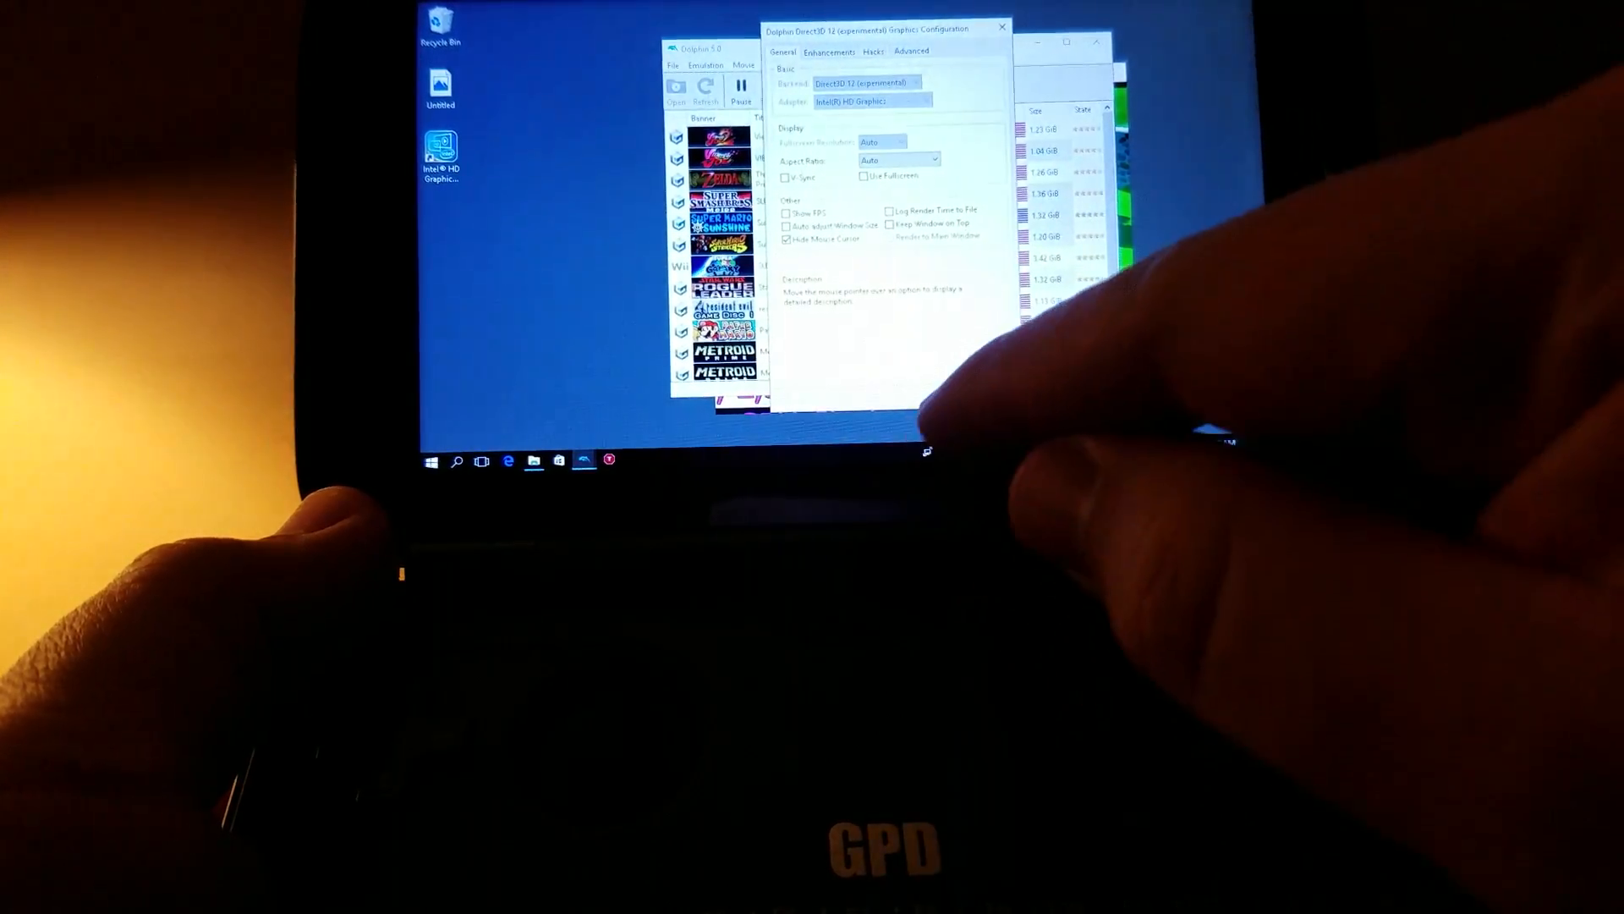
left_click(1001, 27)
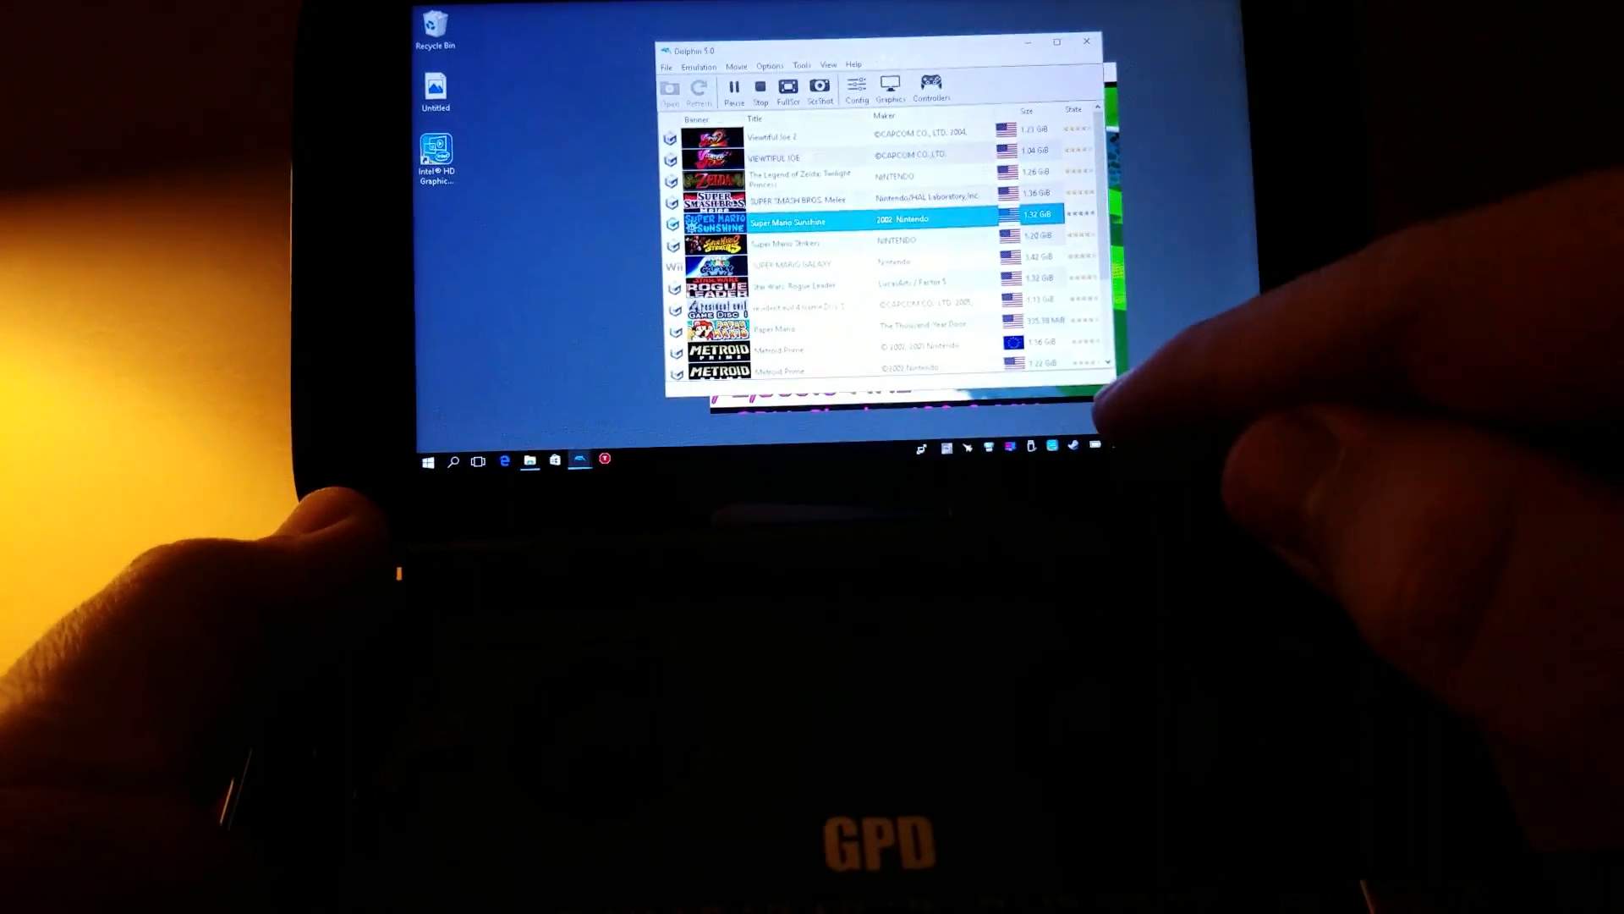